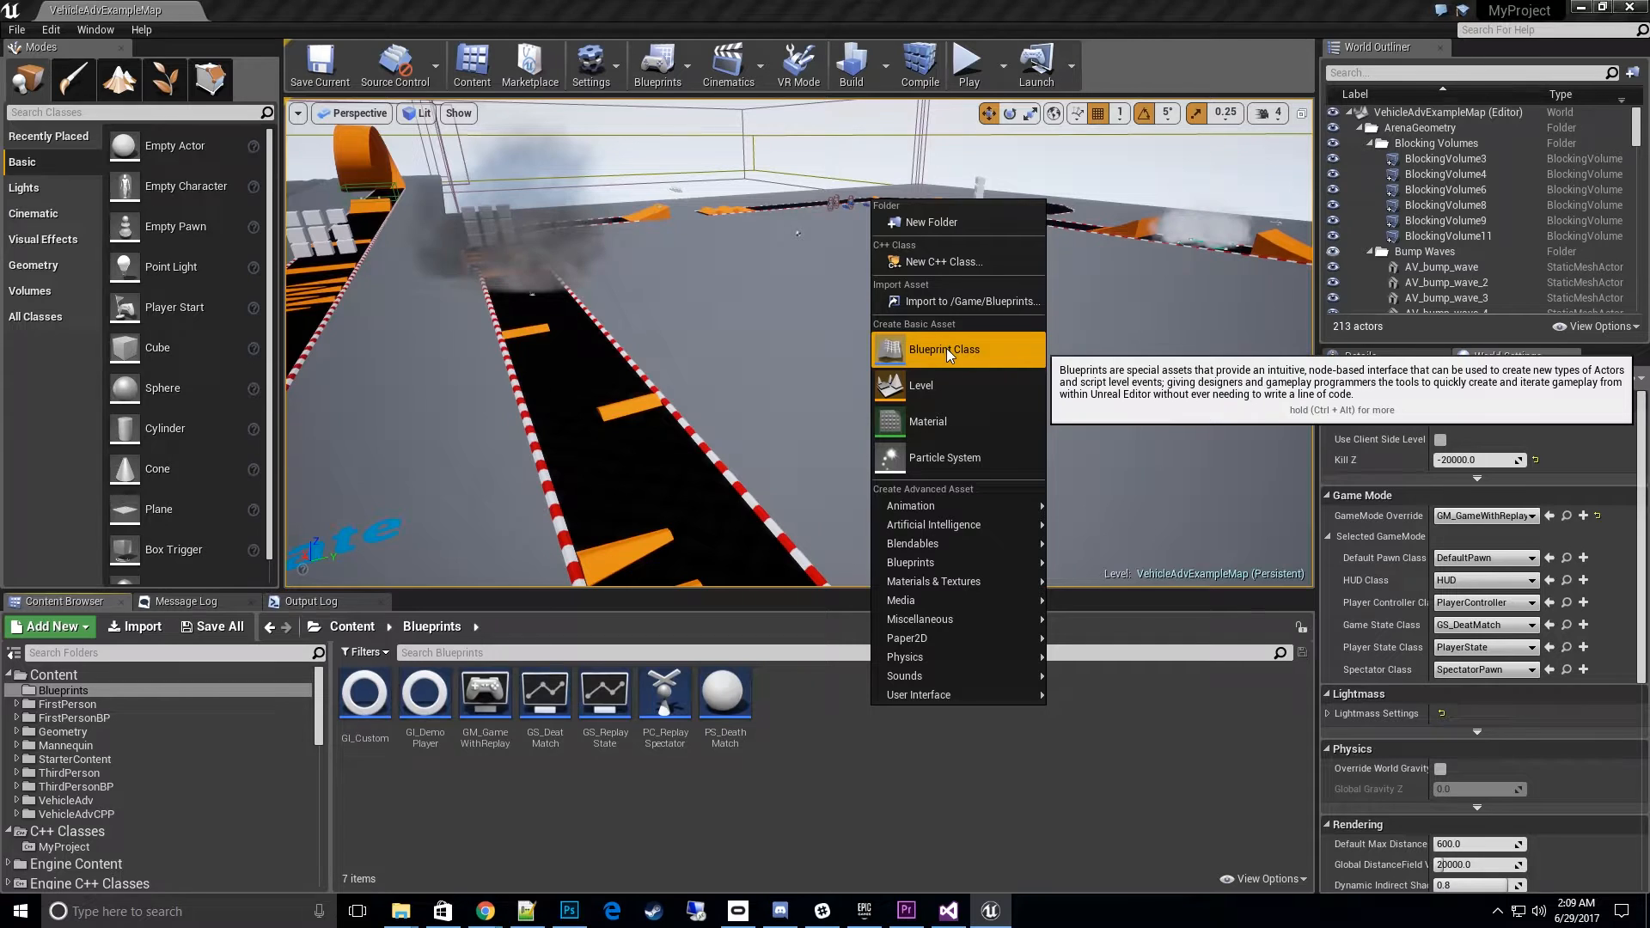
Step: Begin a new Blueprint Class and filter parent classes by 'play' for Demo Player State
click(943, 349)
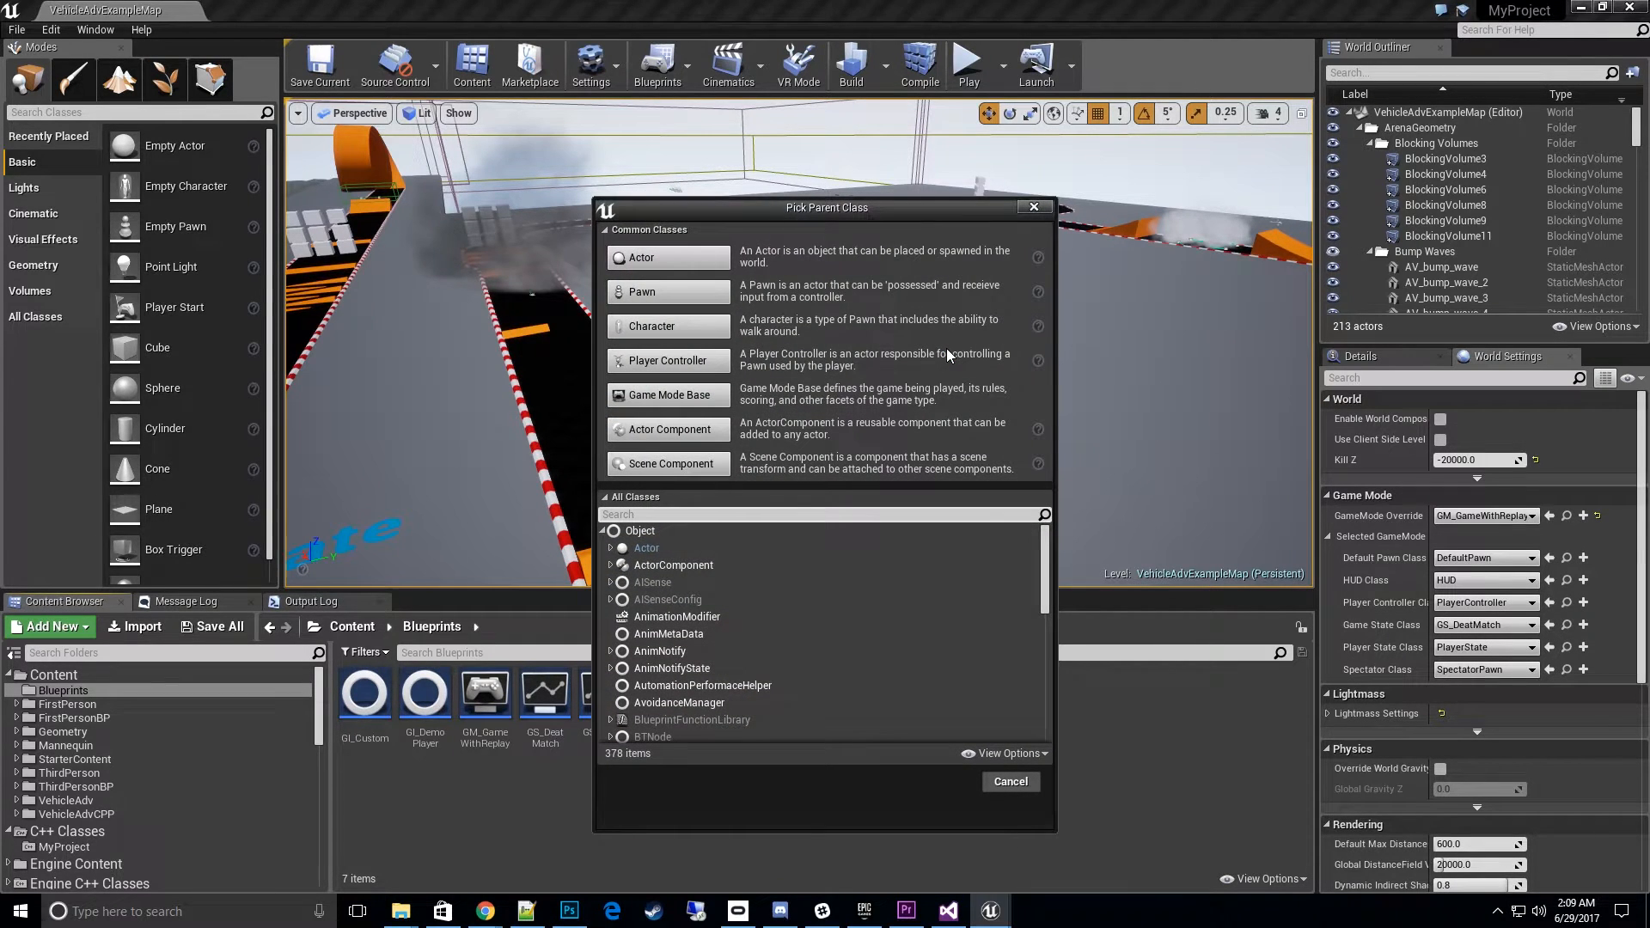
text(playPlayerState)
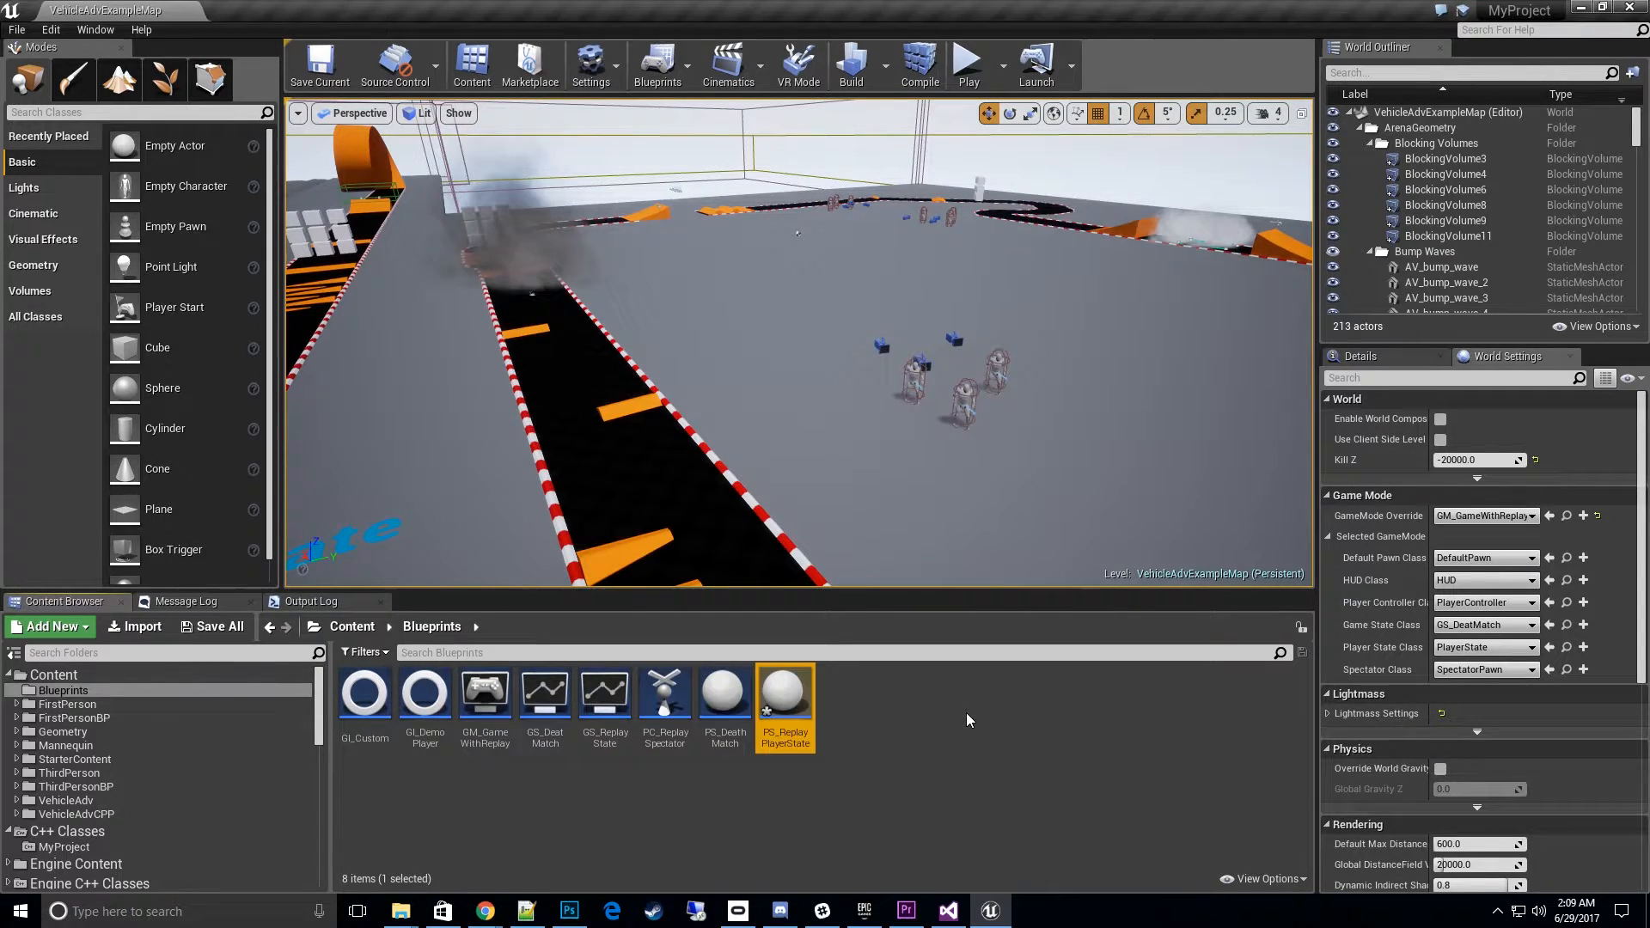
double_click(785, 700)
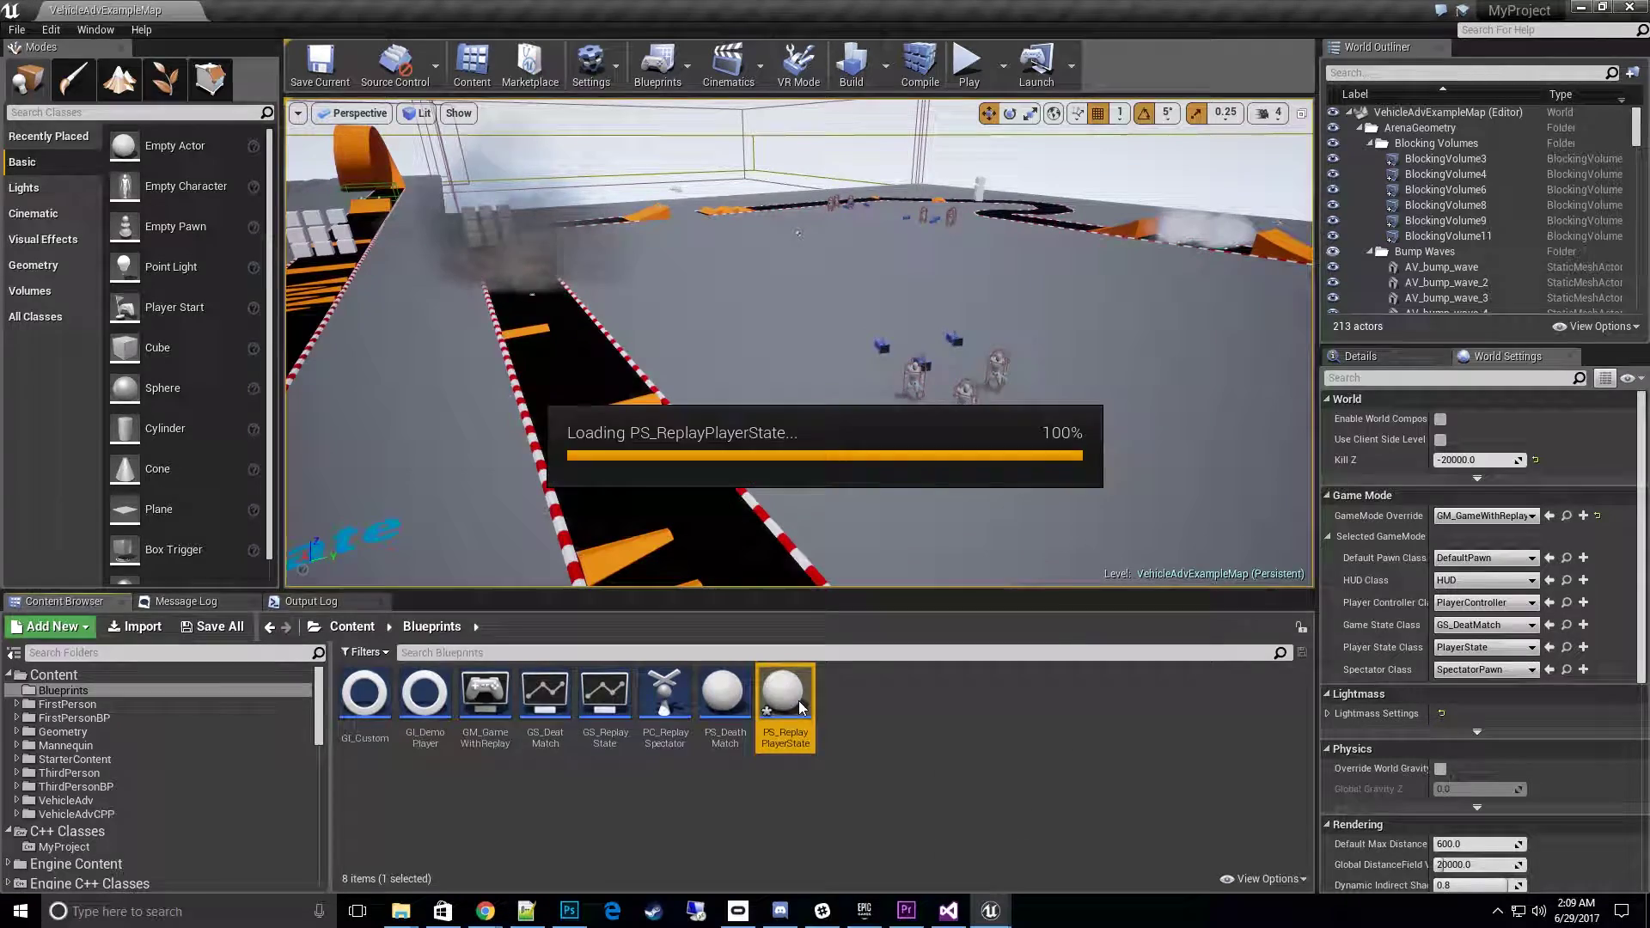
double_click(785, 702)
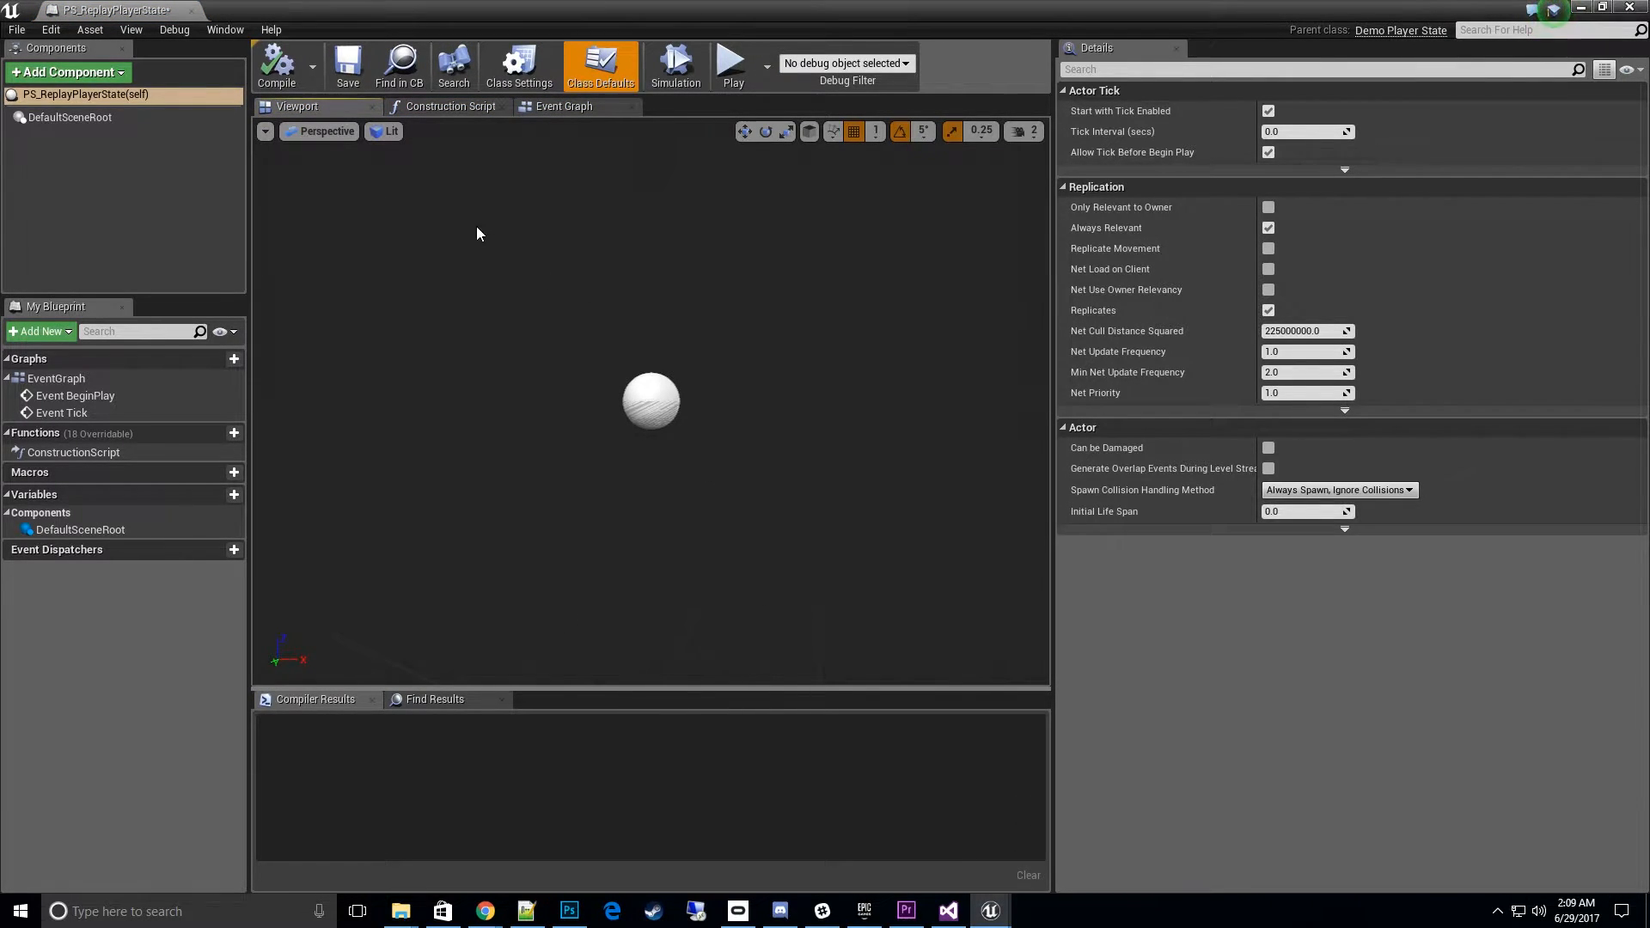
mouse_move(193, 12)
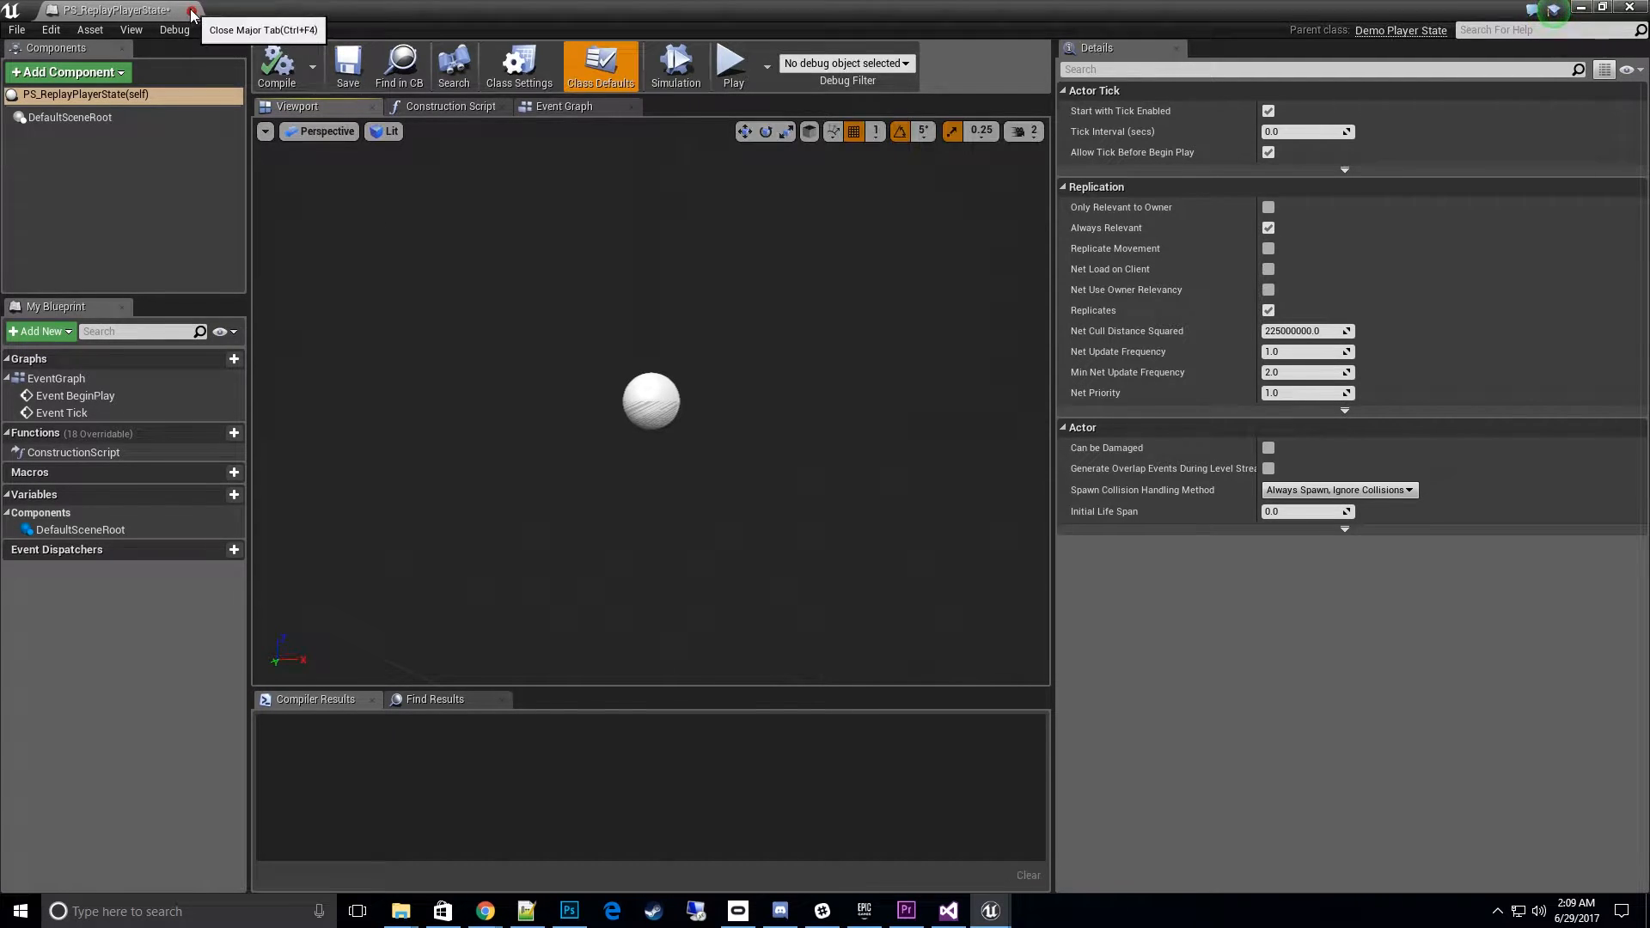
click(194, 12)
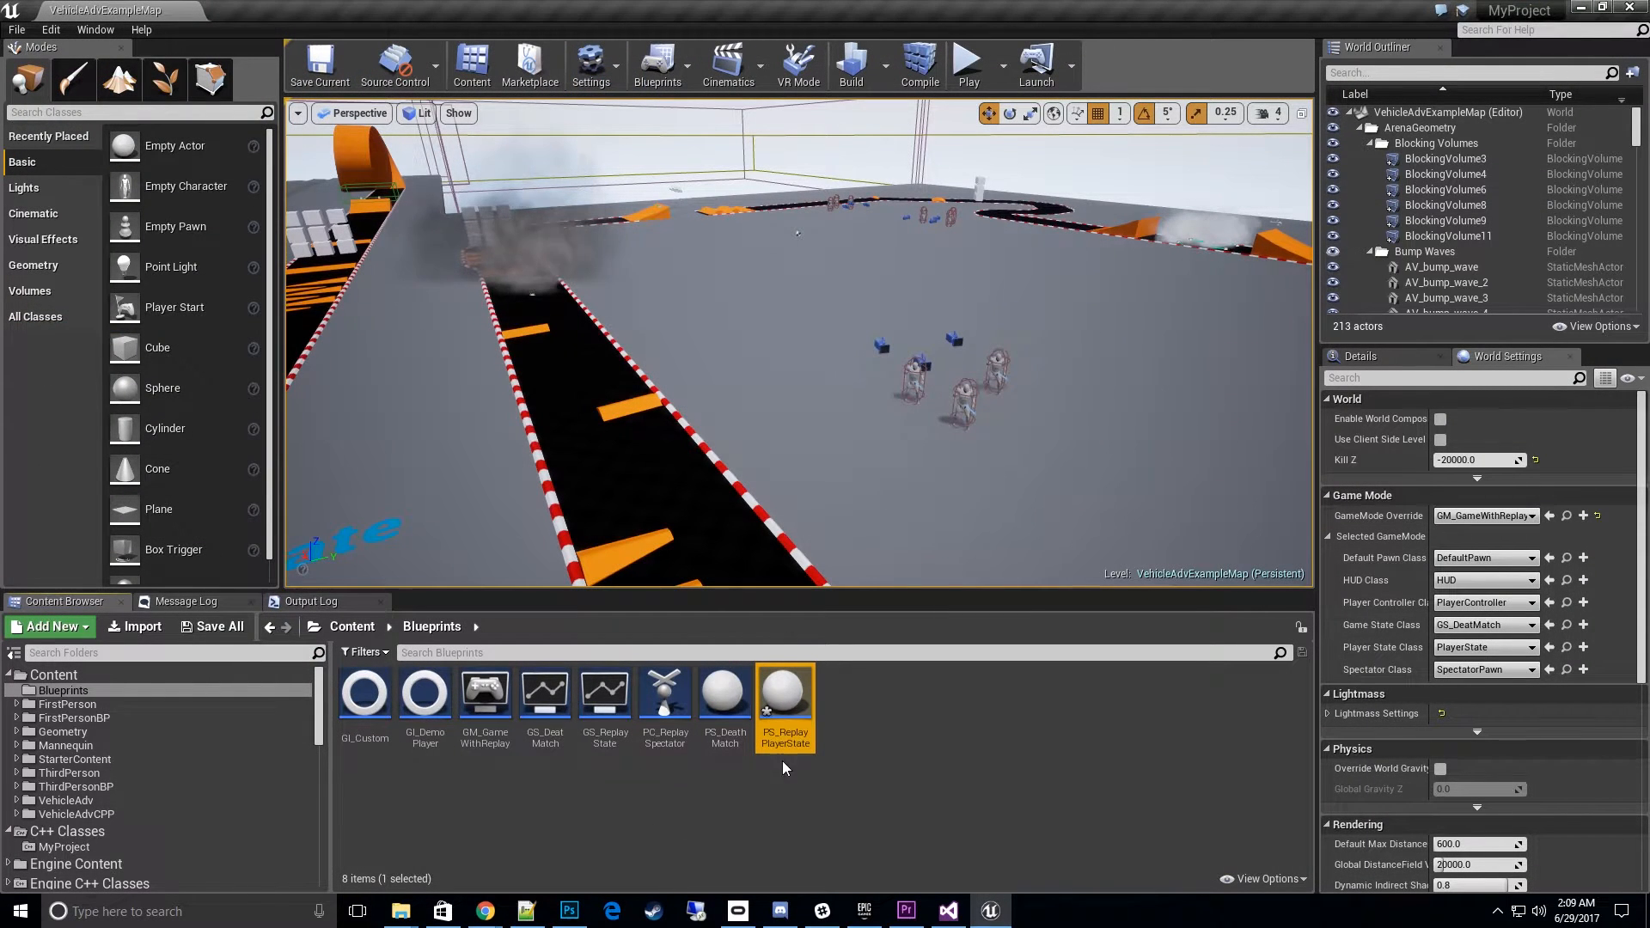
mouse_move(725, 700)
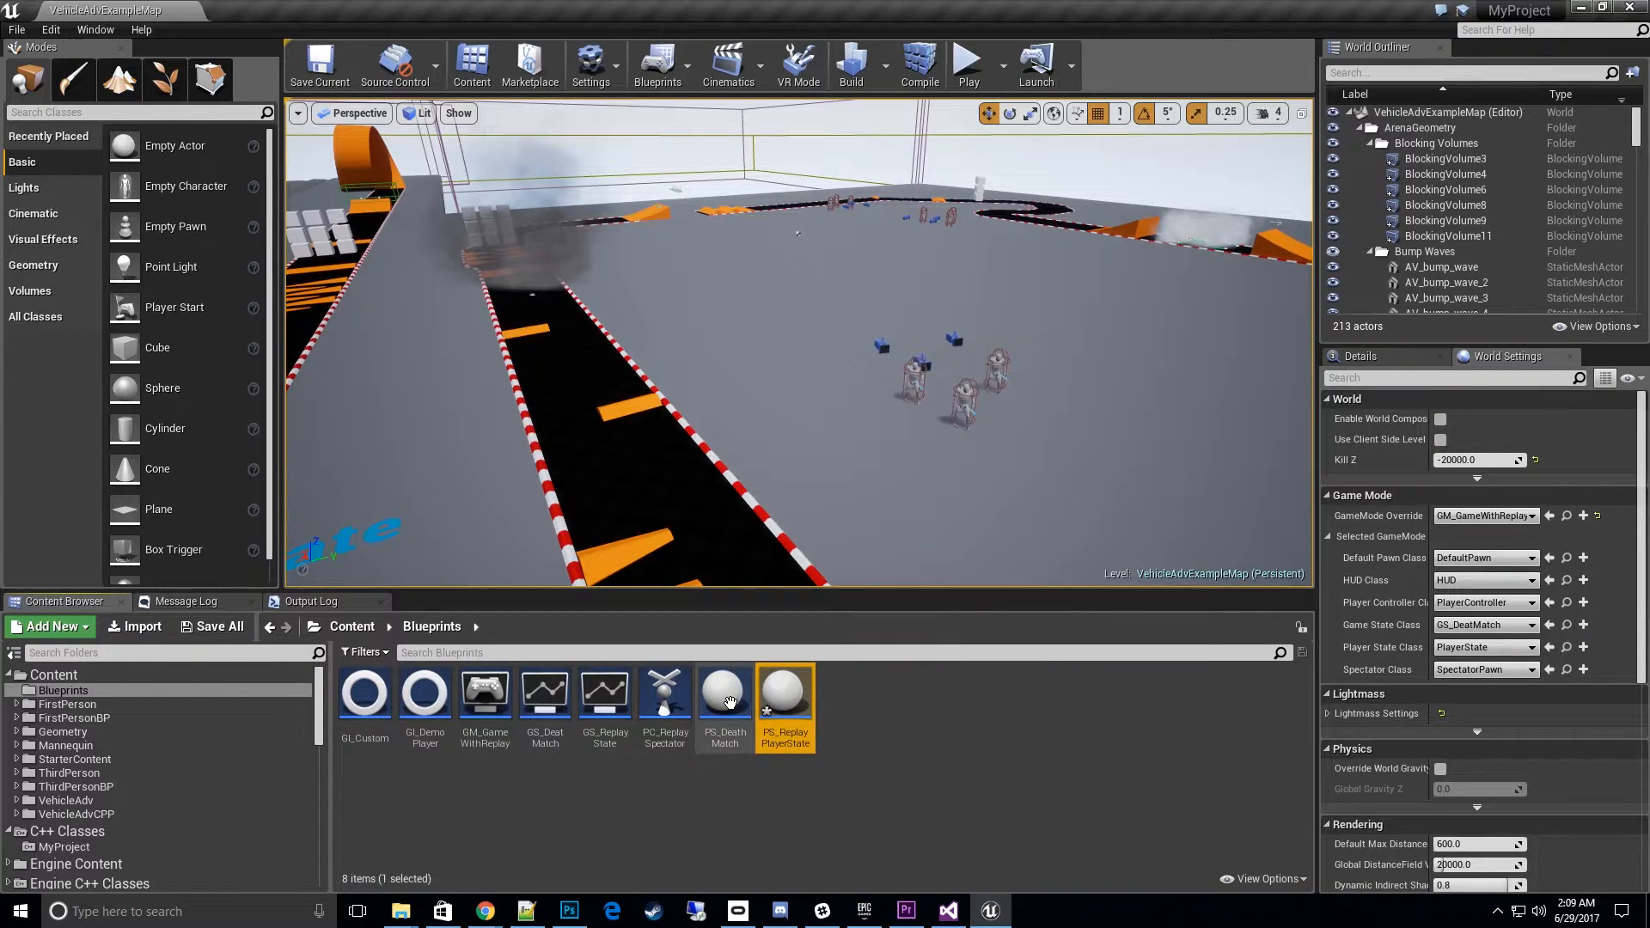
Step: Reparent PS_DeathMatch to DemoPlayerState via the parent class picker filtered by 'playerst'
double_click(724, 694)
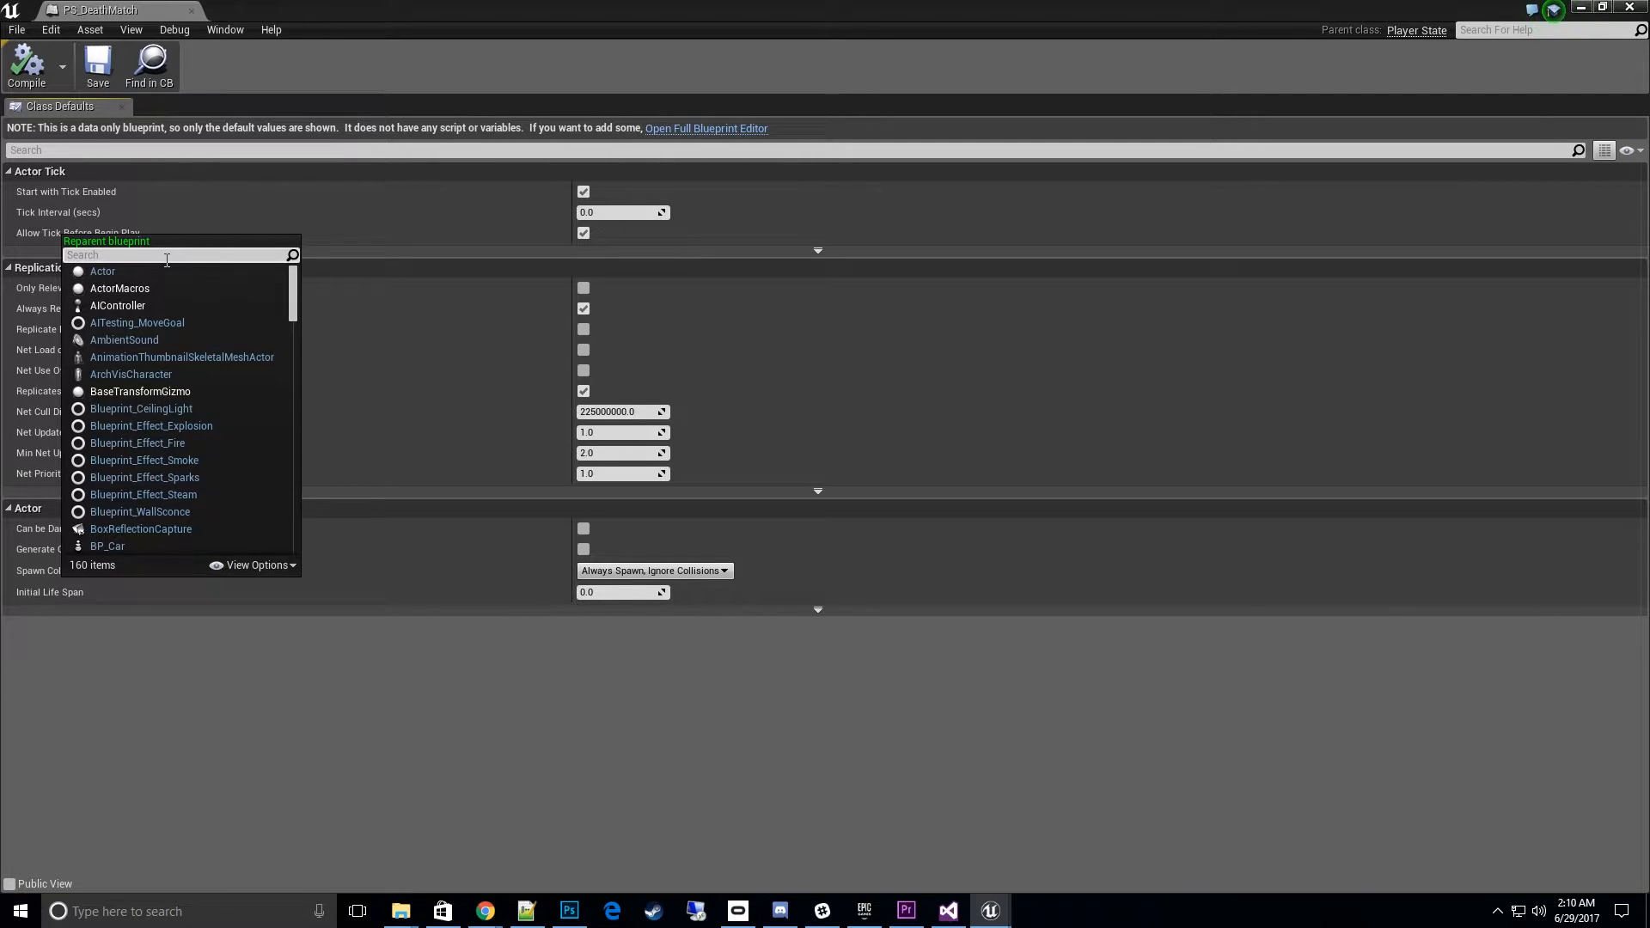
text(playerst)
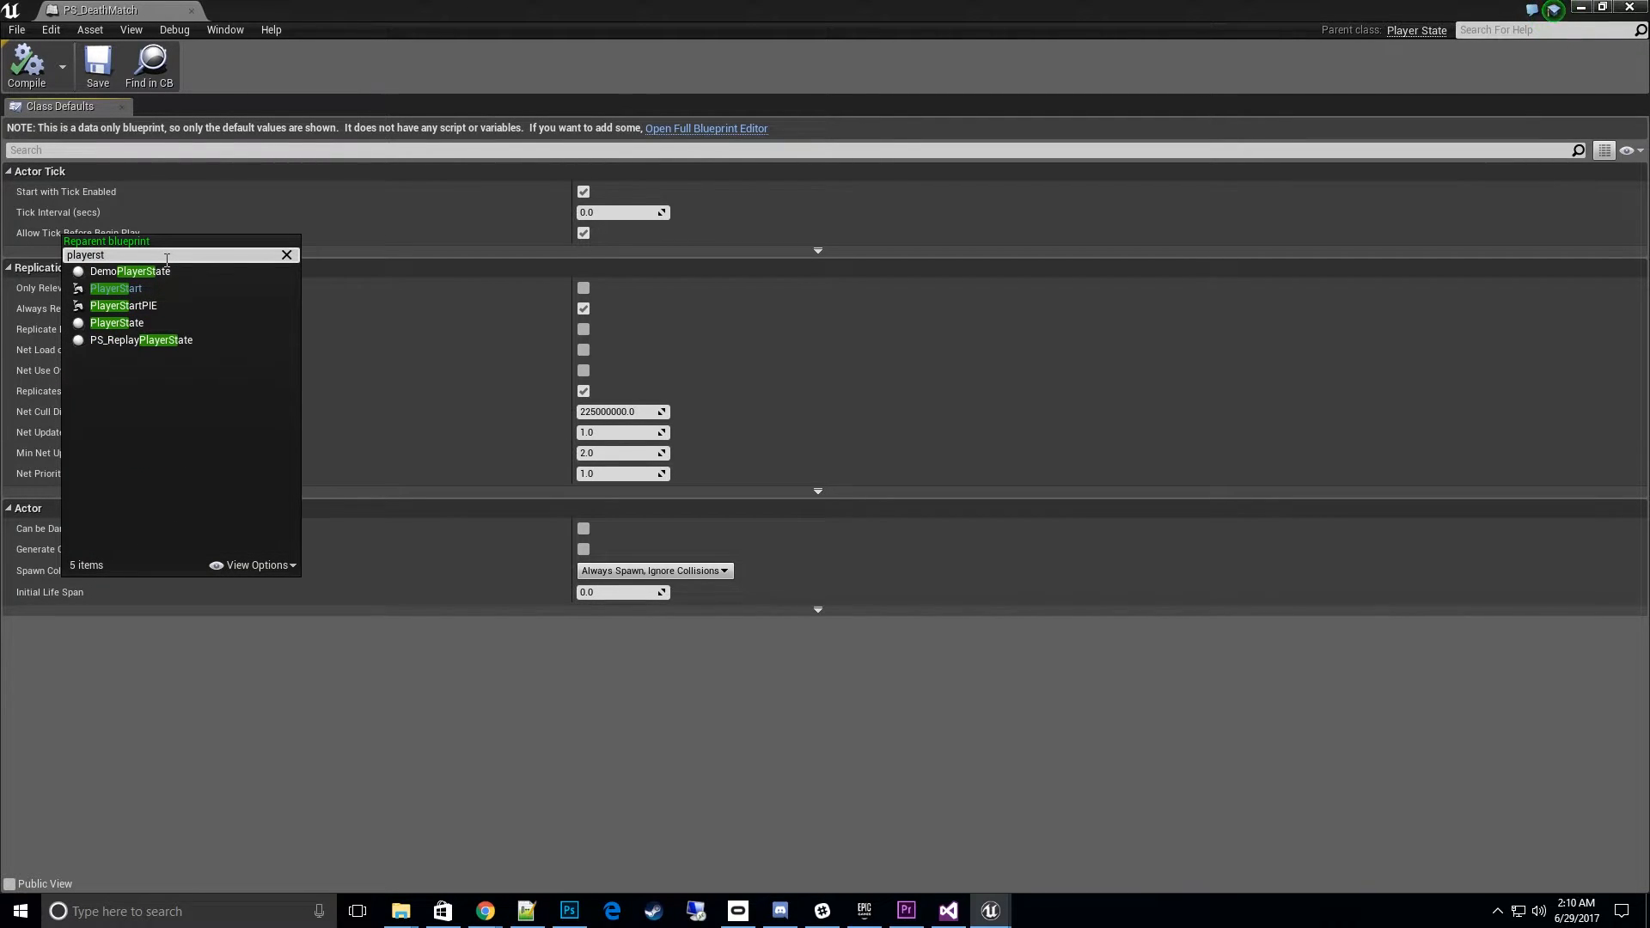
click(120, 271)
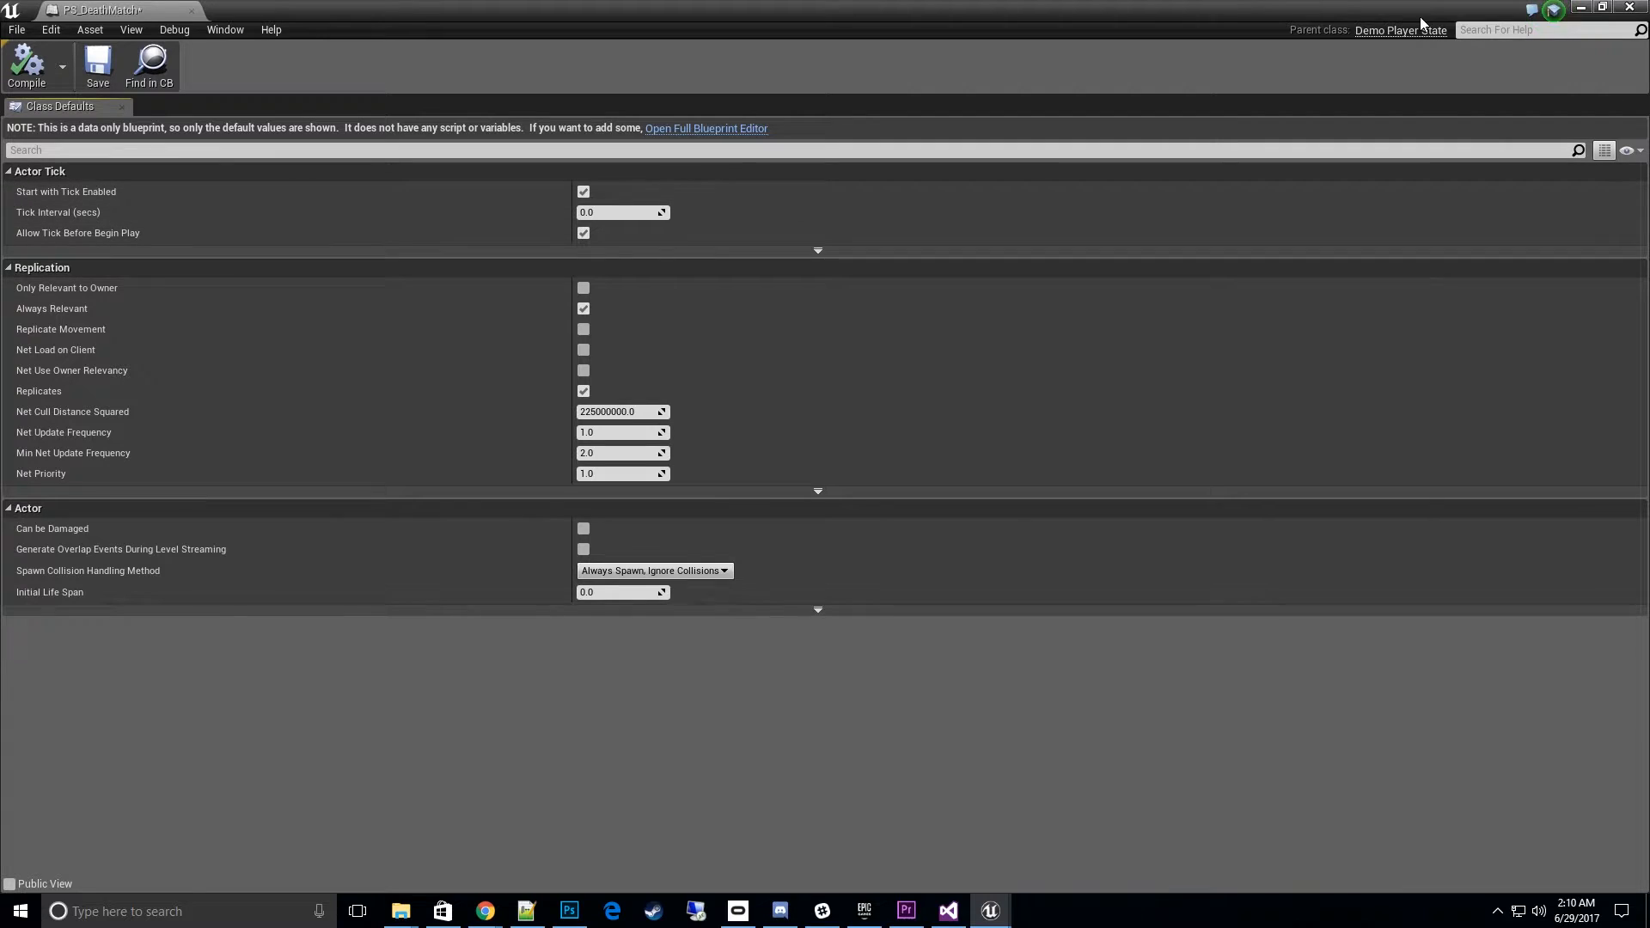
mouse_move(1395, 37)
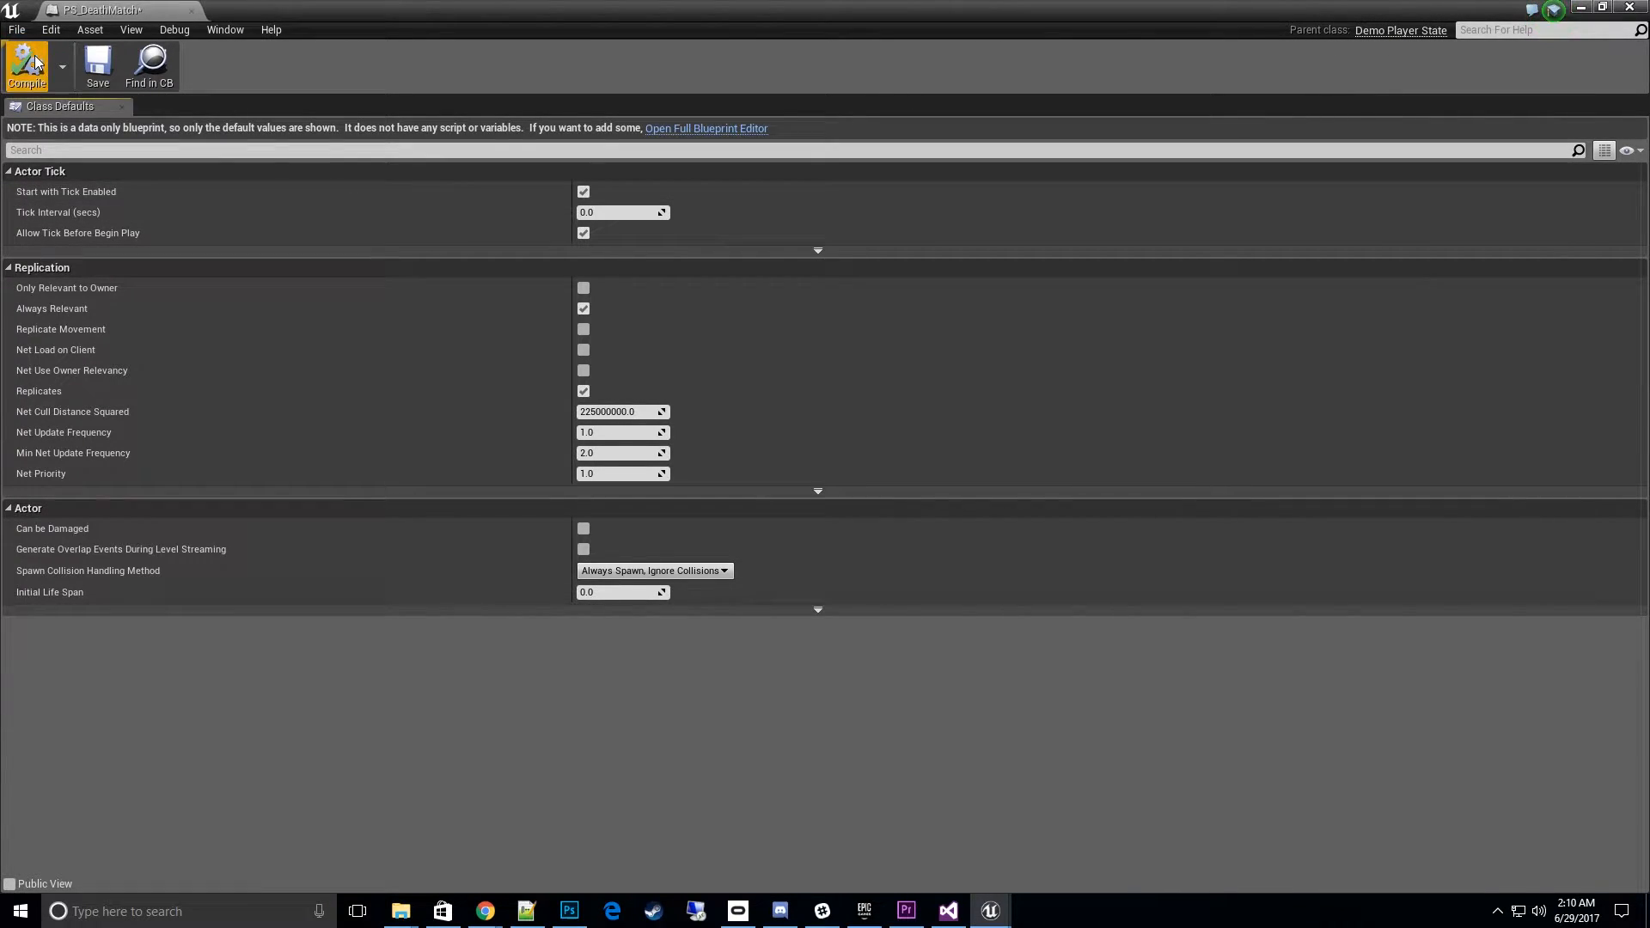
Step: Compile PS_DeathMatch and add a Get Is Demo Spectator node to its Event Graph
click(706, 128)
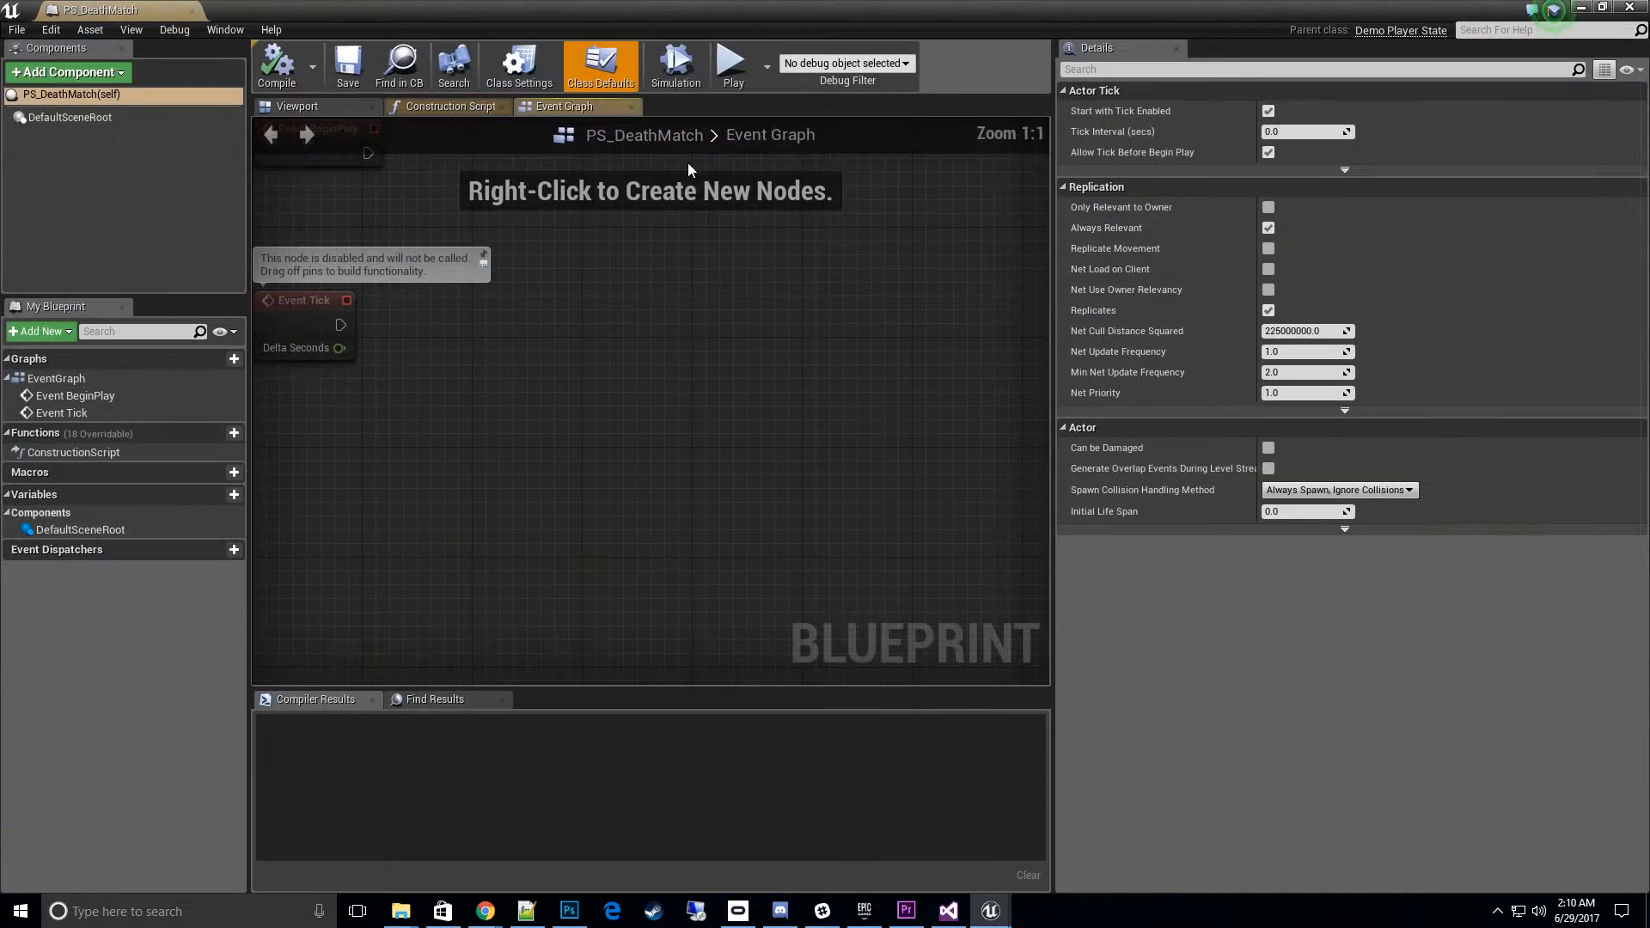
right_click(654, 383)
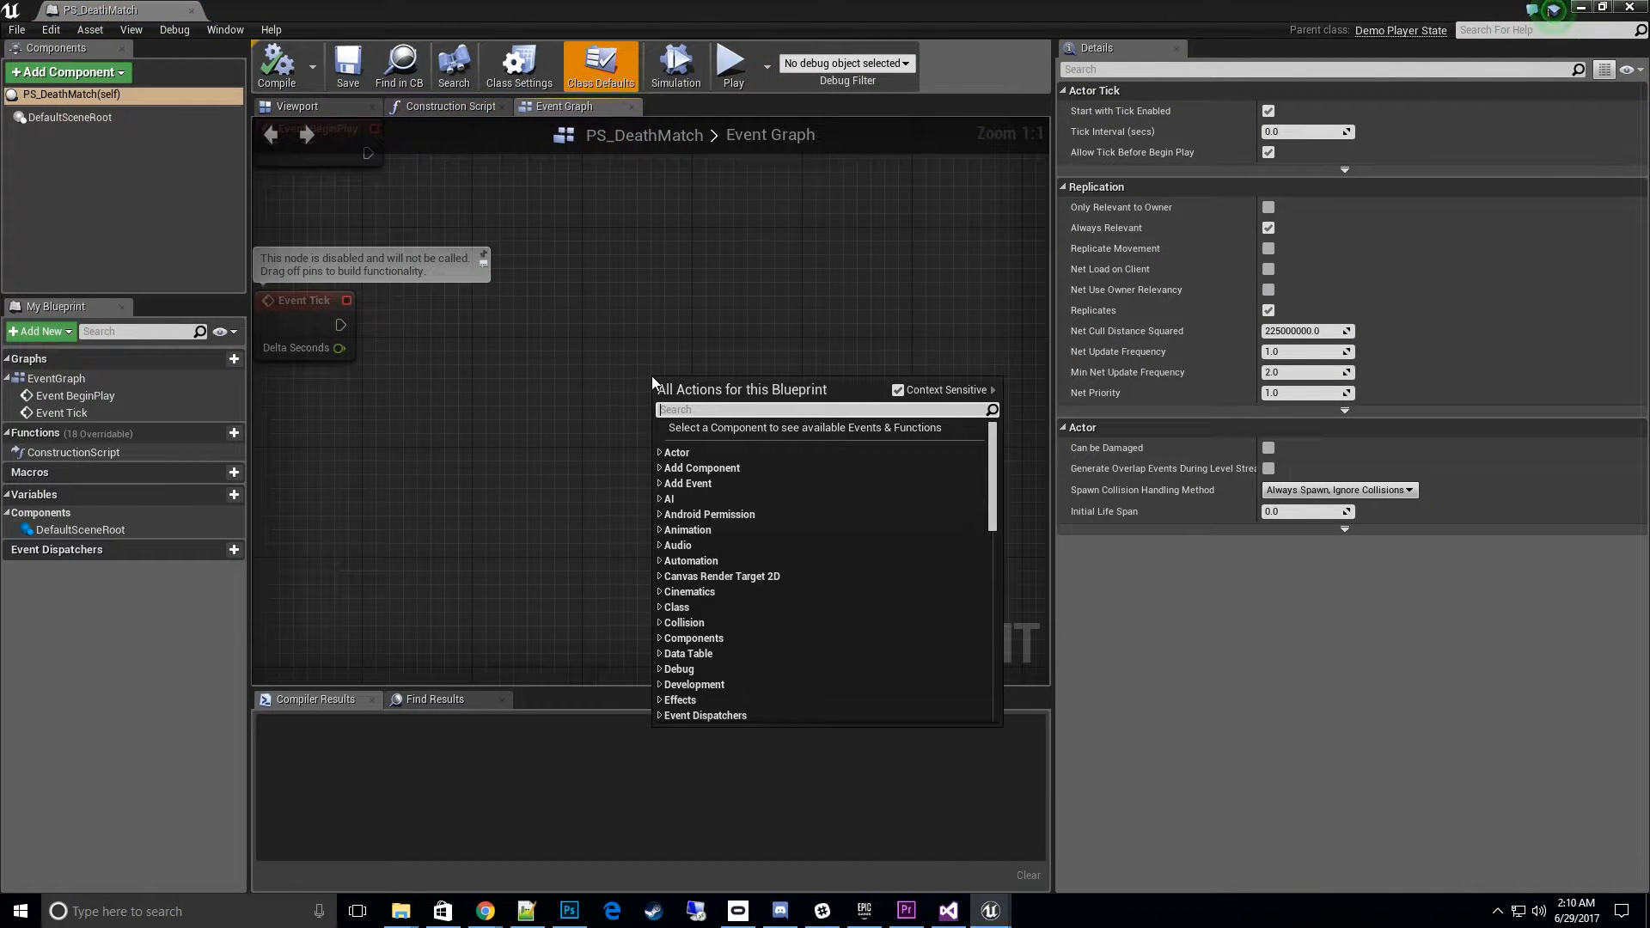
text(demo)
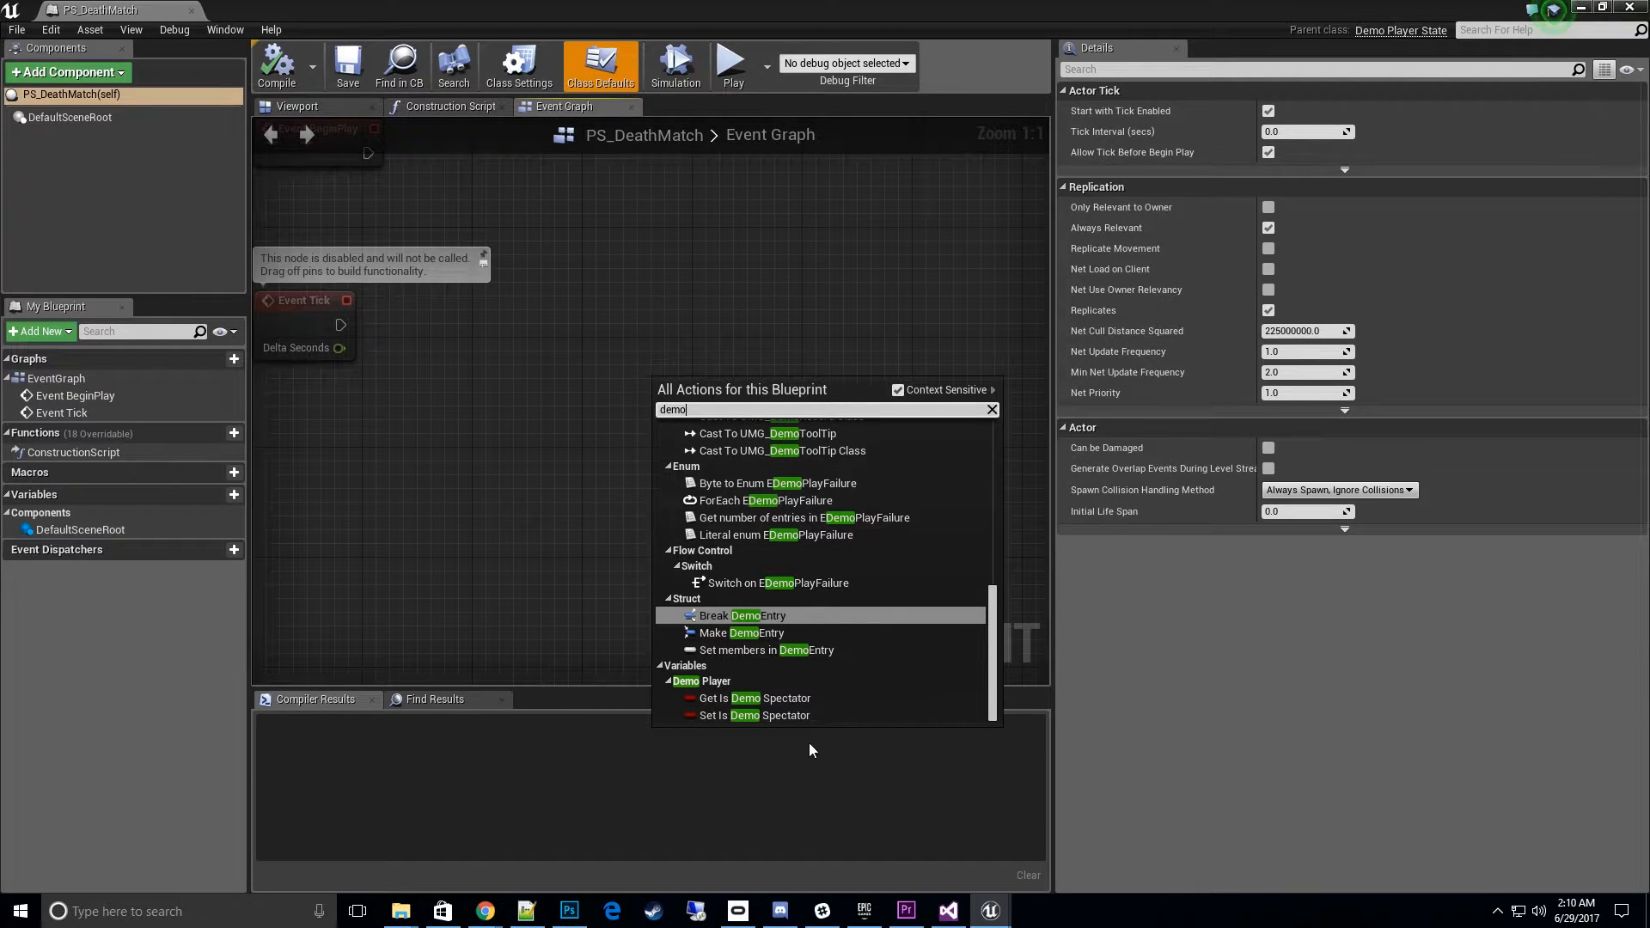
click(753, 698)
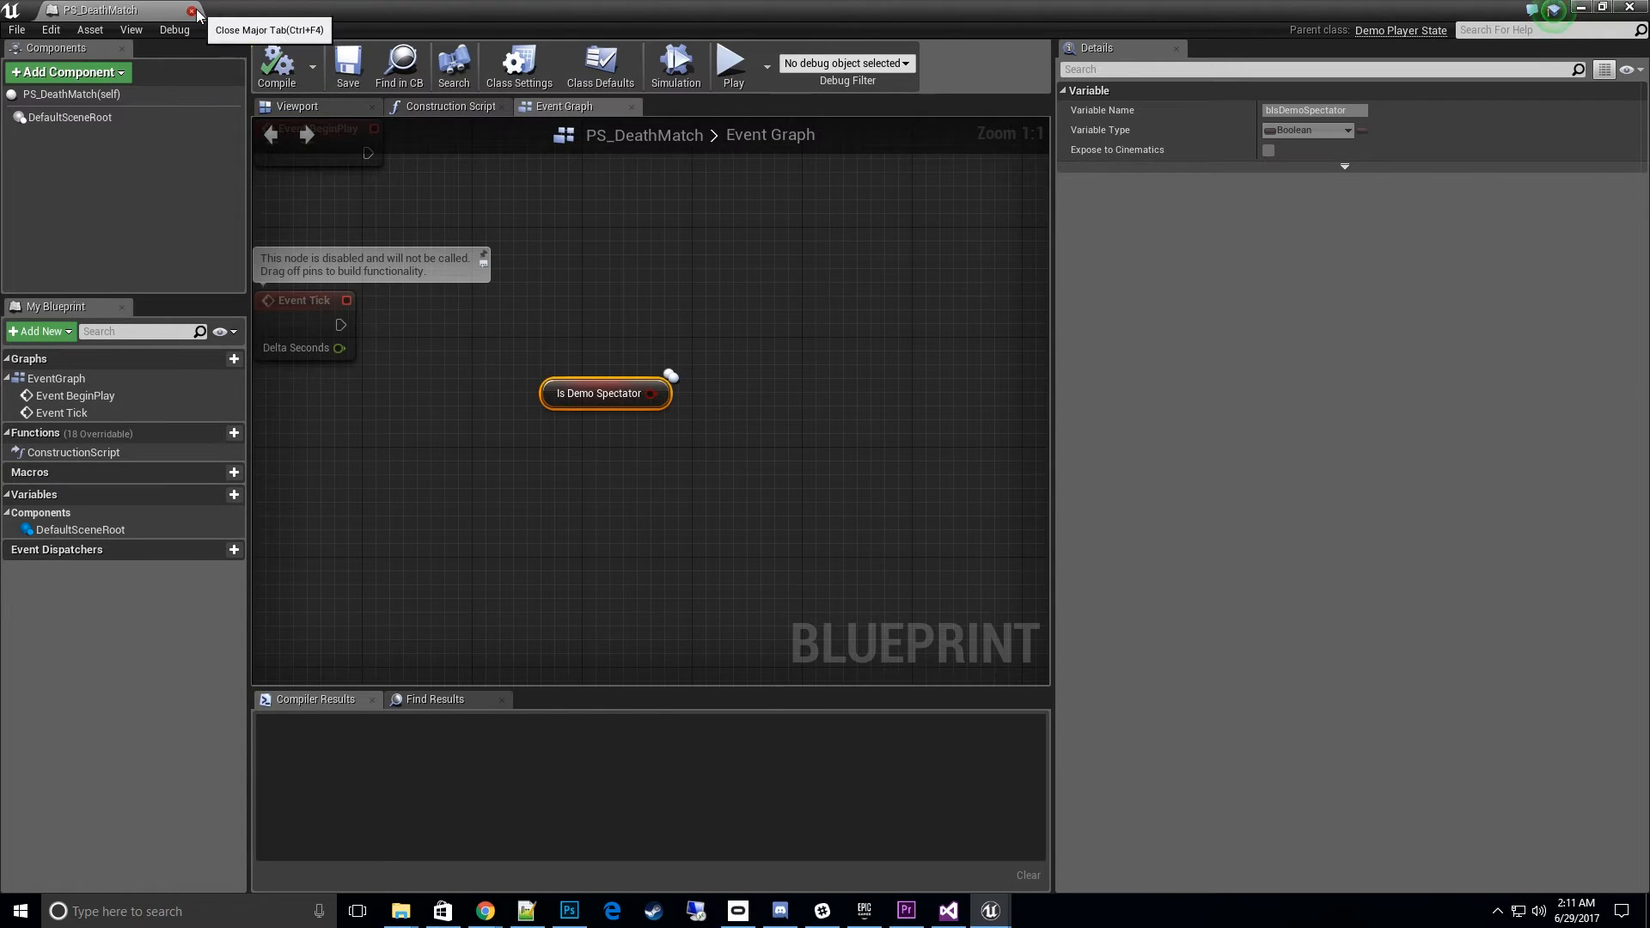
Step: Set World Settings' Player State Class to PS_DeathMatch, then select GM_GameWithReplay
click(192, 12)
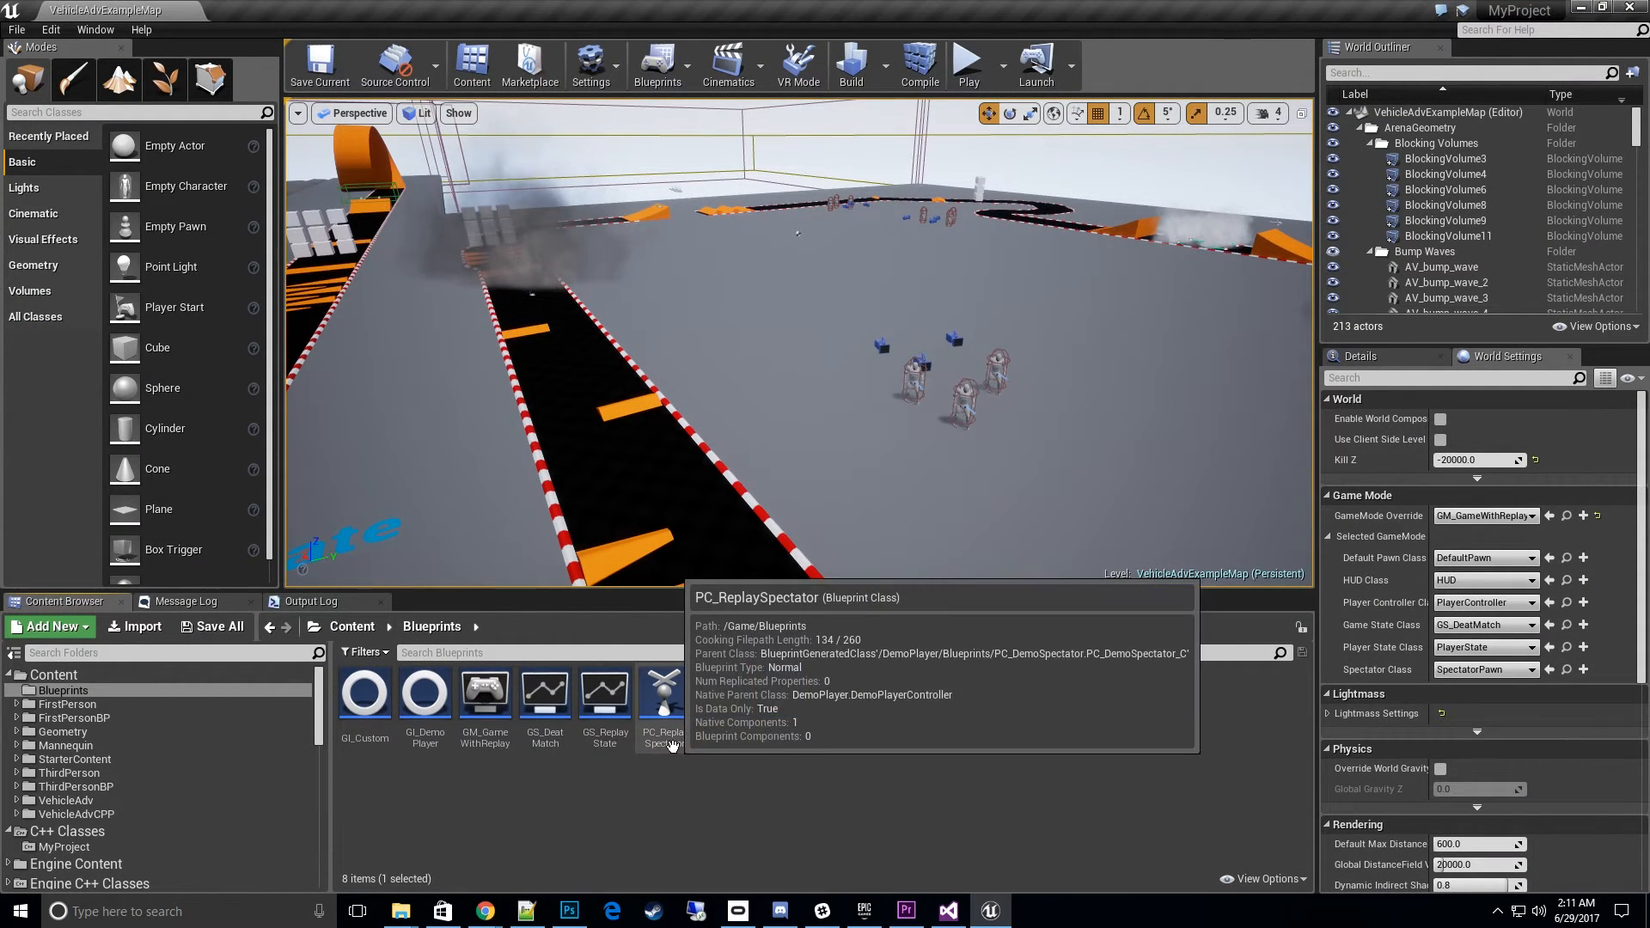
click(725, 695)
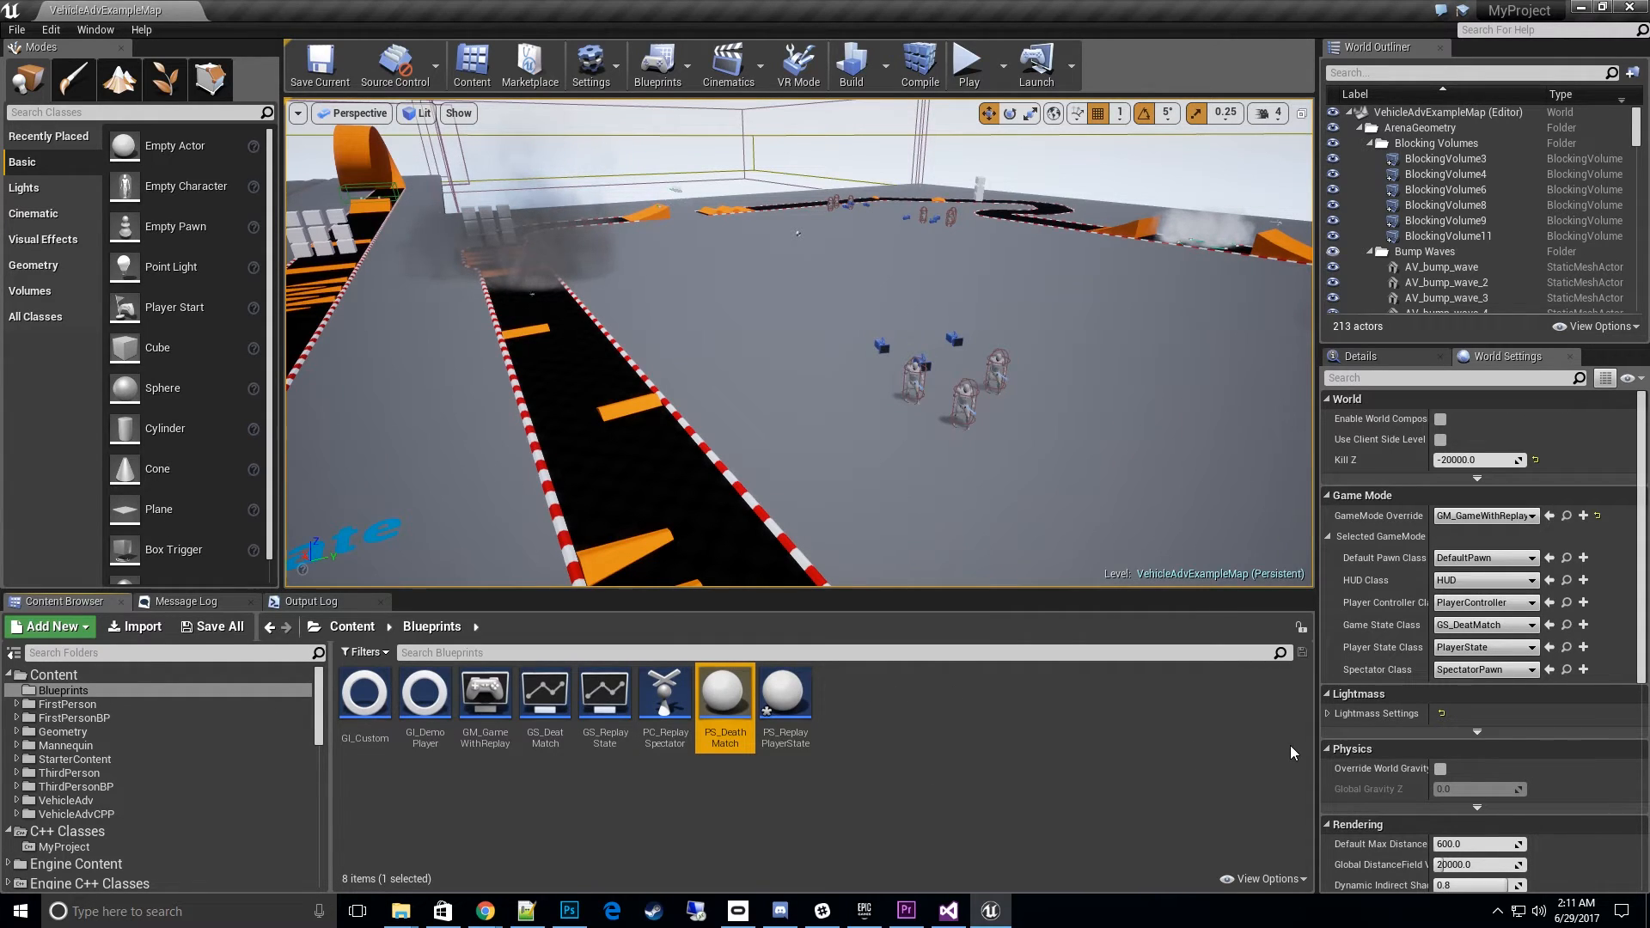
click(1526, 647)
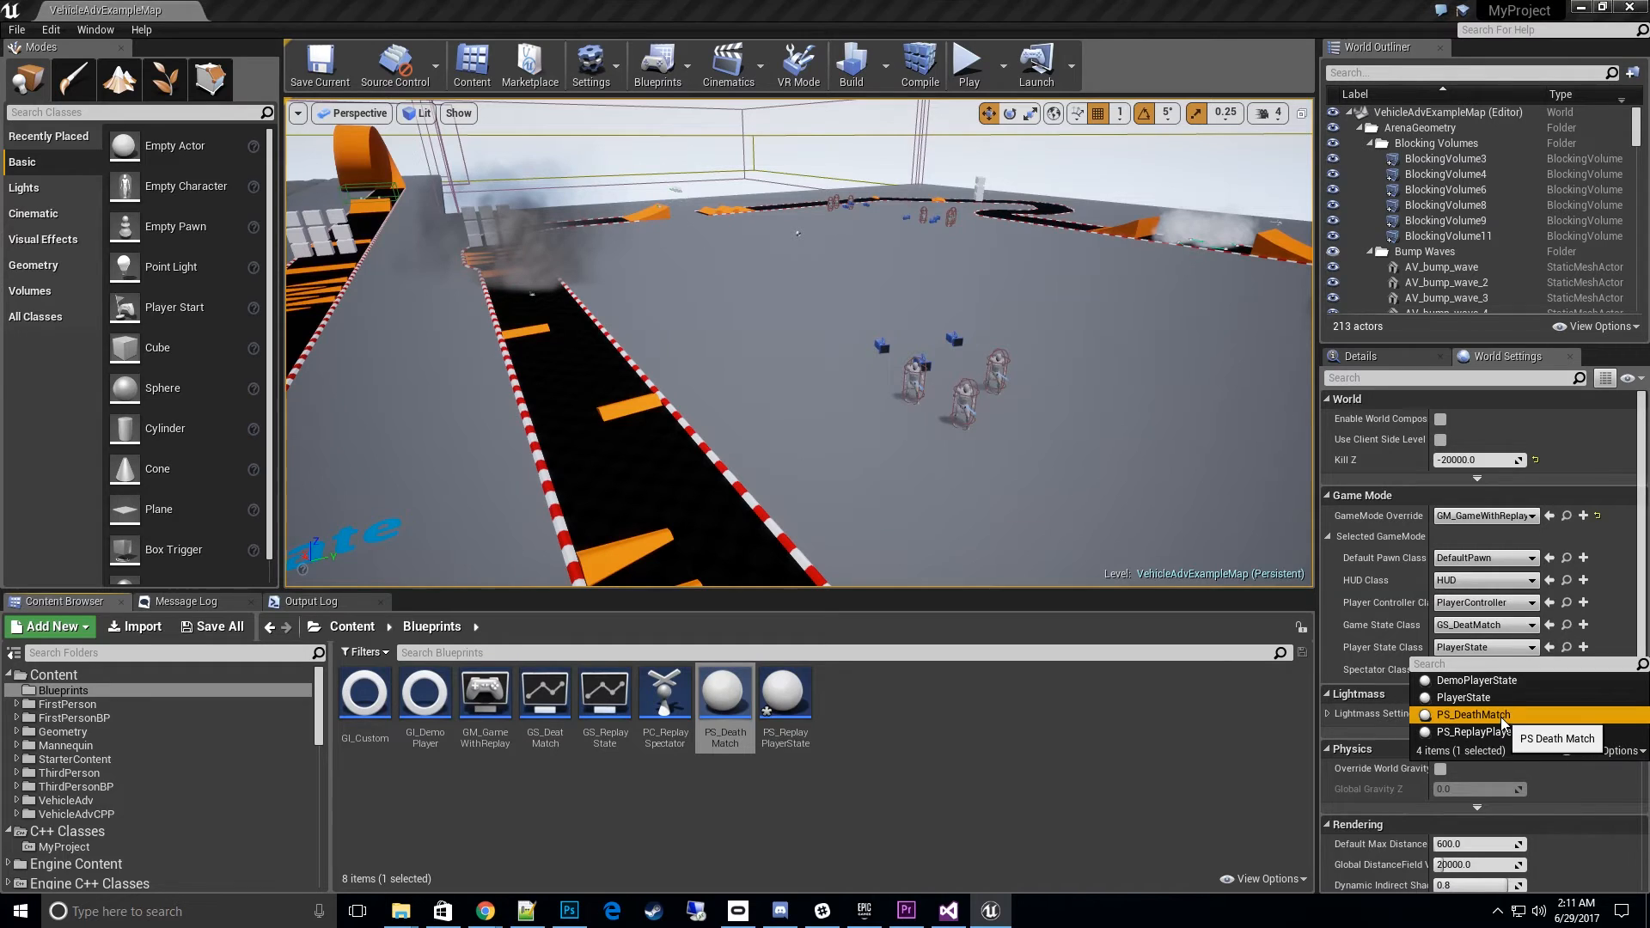
click(1473, 714)
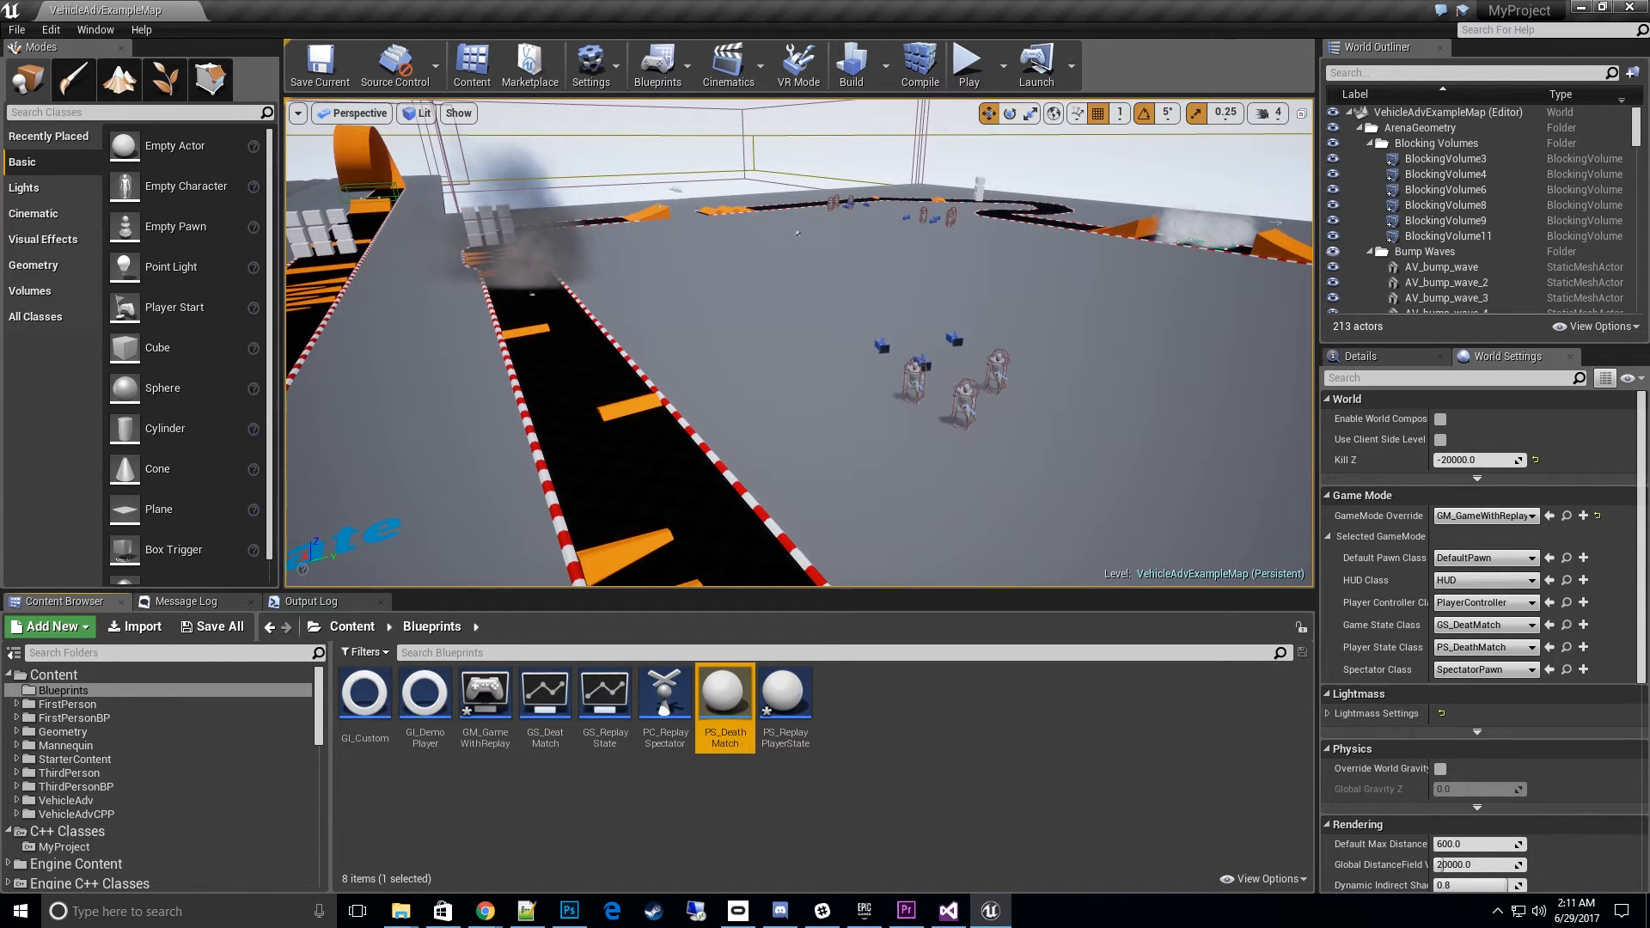
click(485, 692)
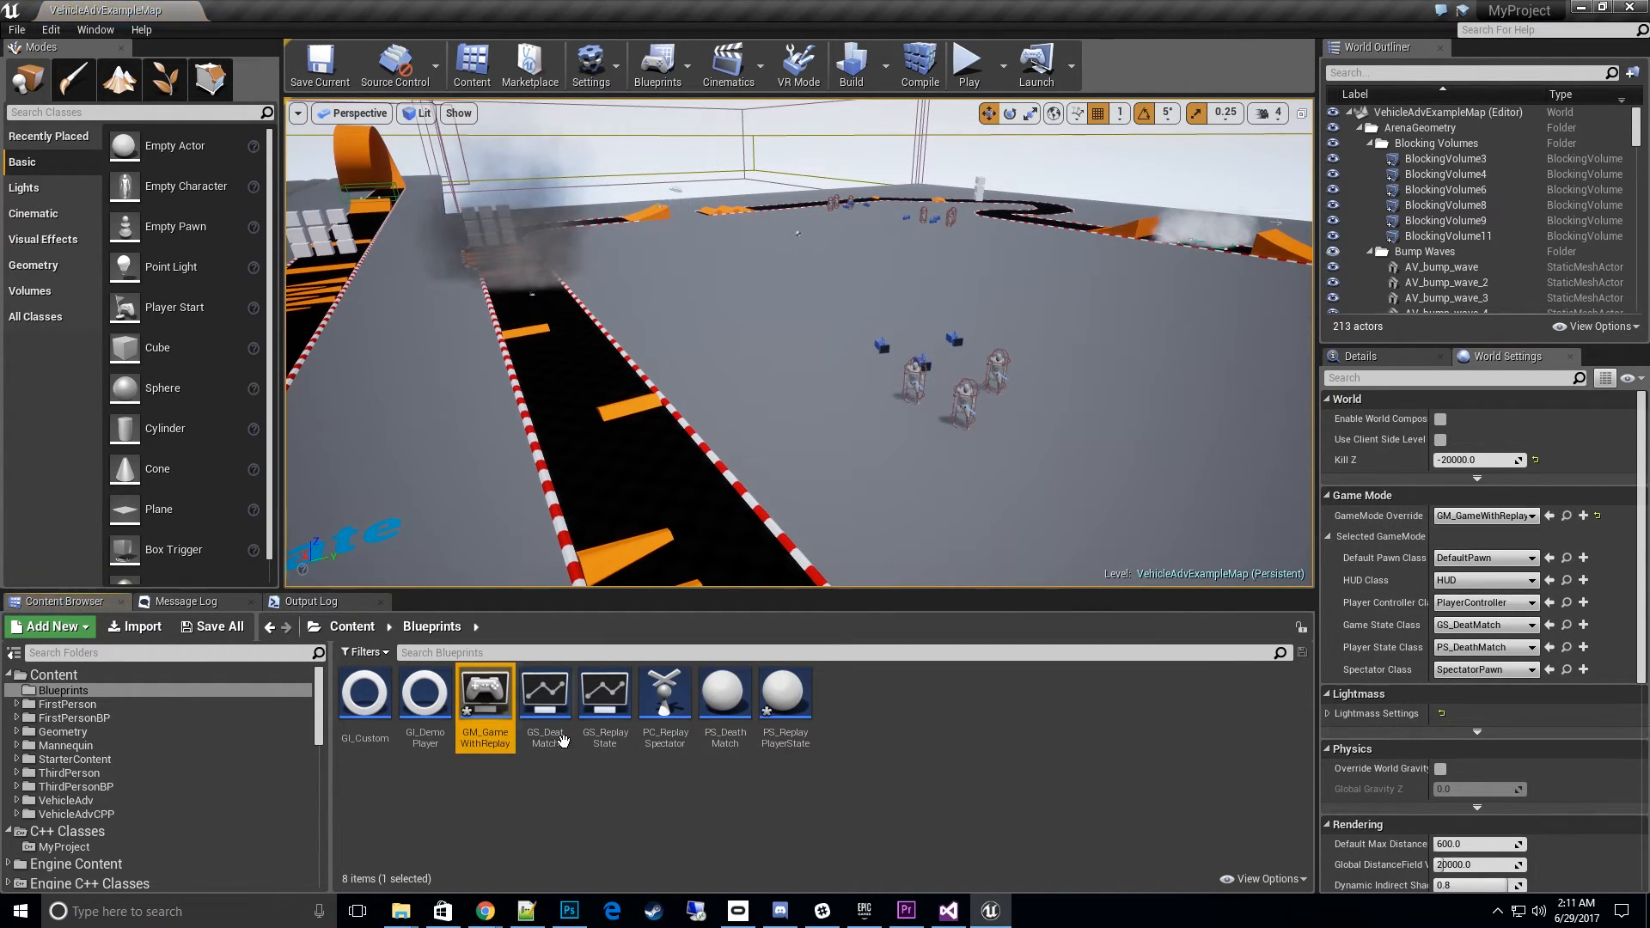
double_click(484, 693)
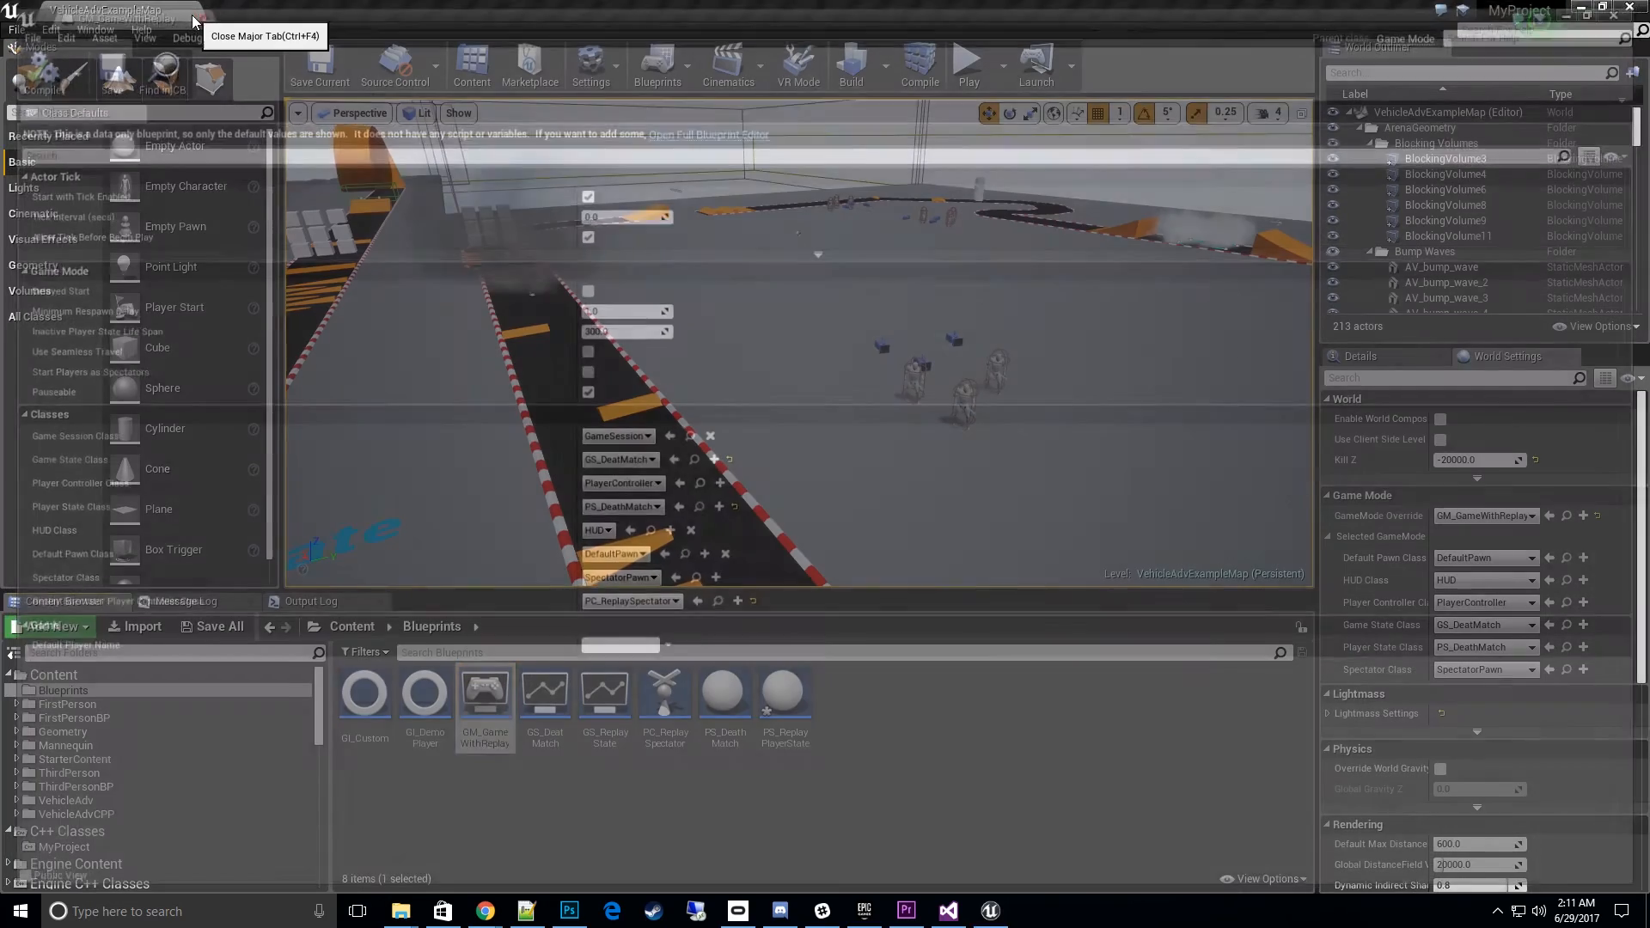
click(215, 21)
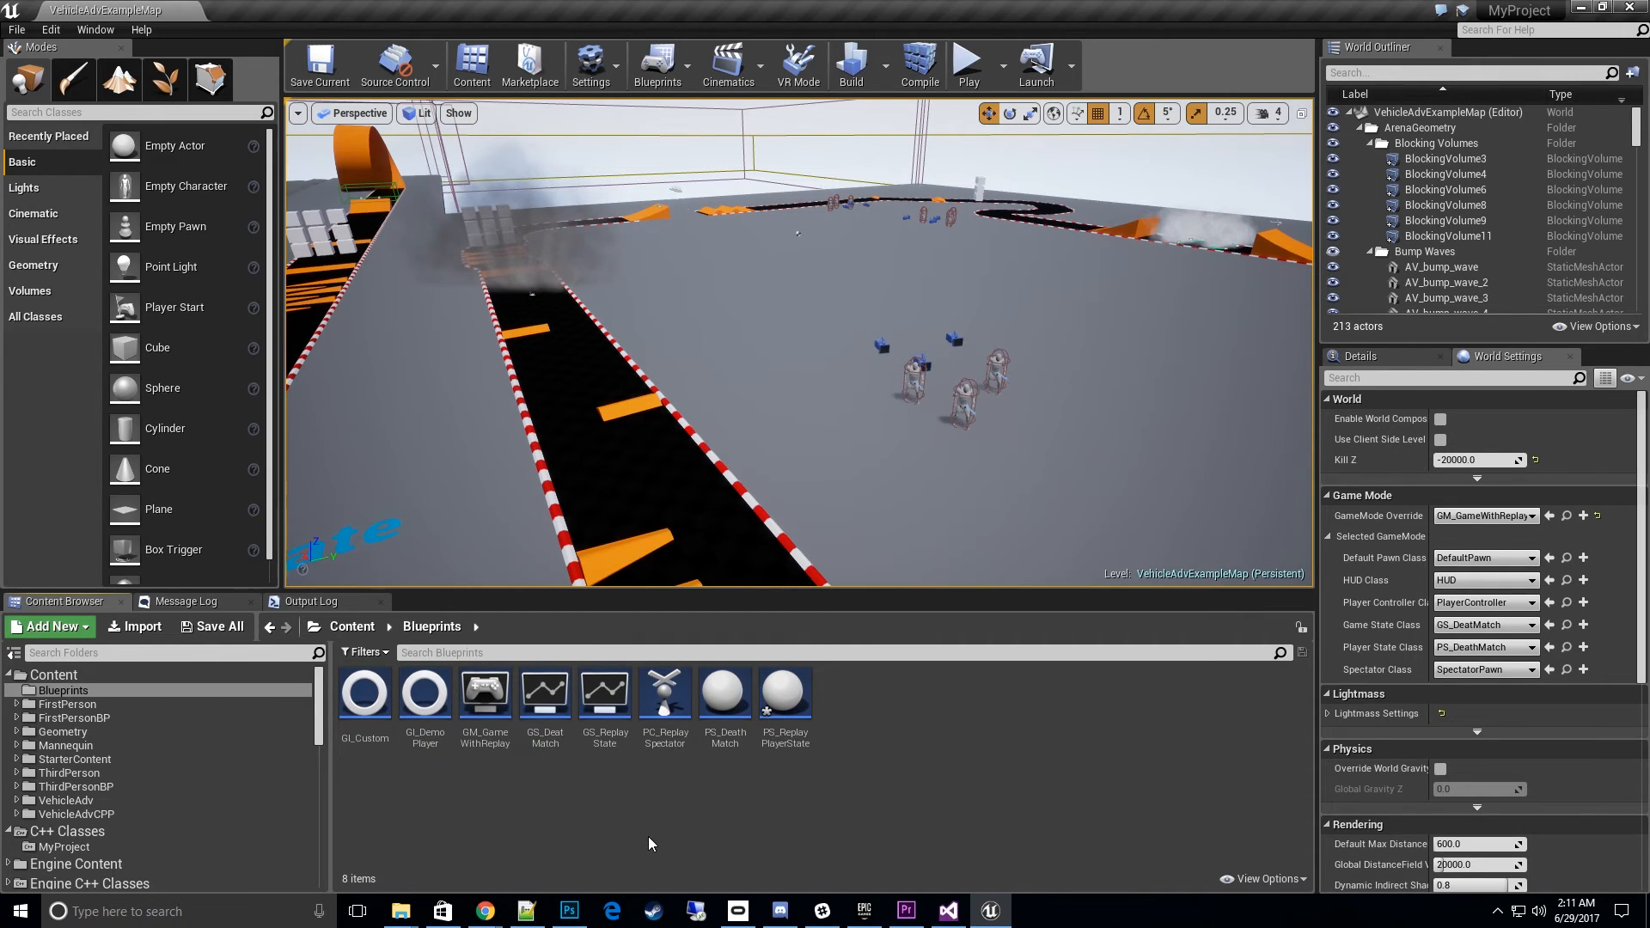